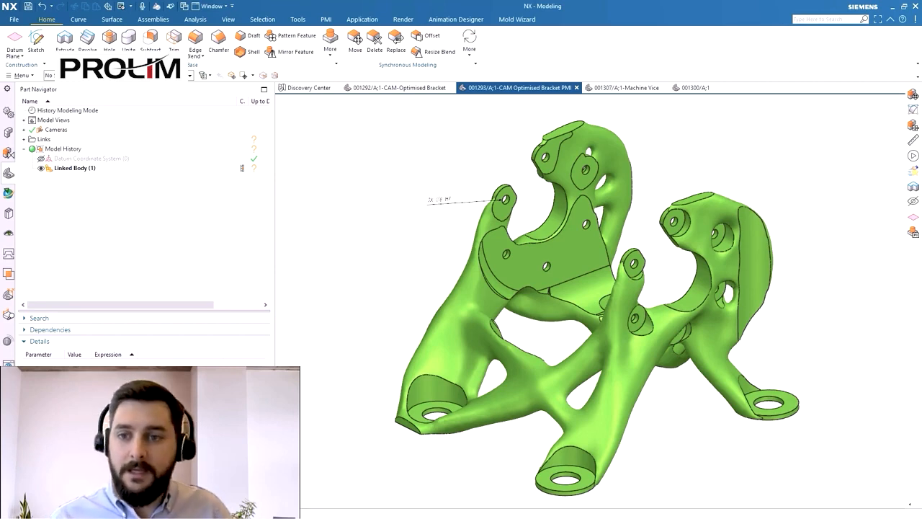
Tile the bracket, vise and fixture part windows side by side.
{"action": "left_click", "coordinate": [228, 20]}
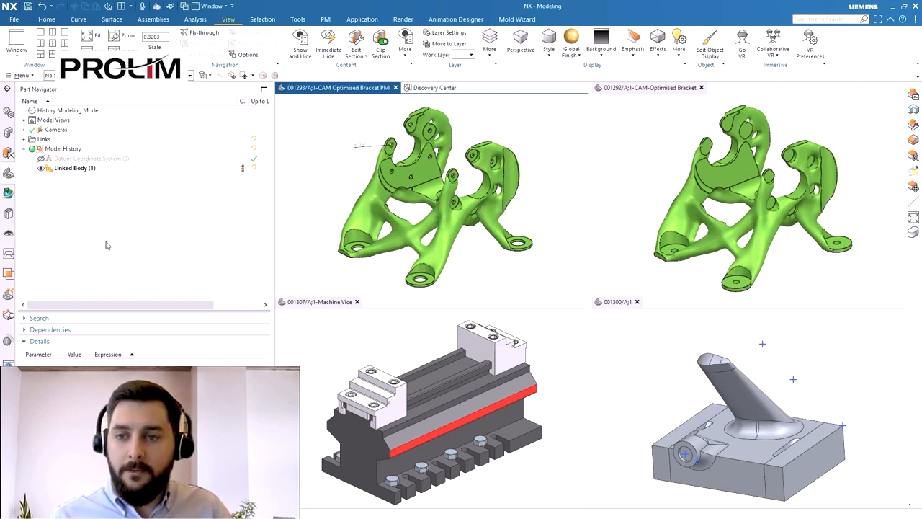
{"action": "mouse_move", "coordinate": [277, 236]}
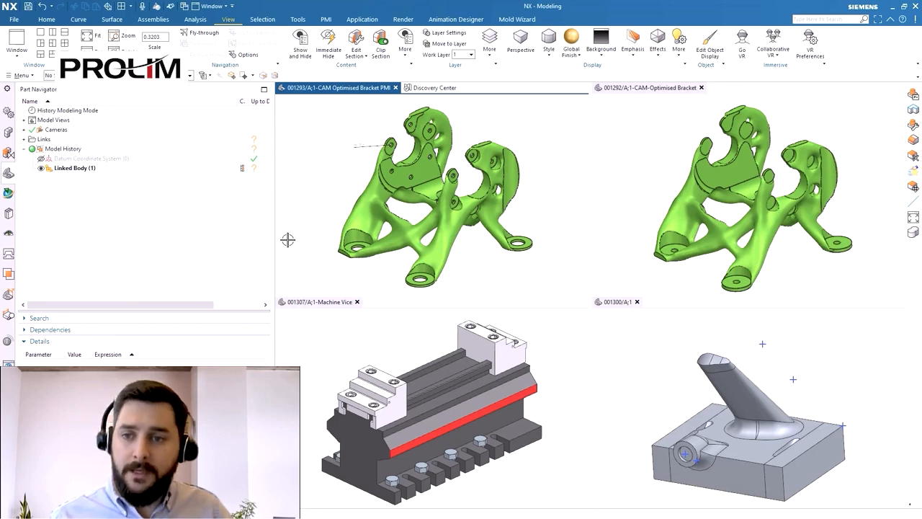
{"action": "mouse_move", "coordinate": [637, 158]}
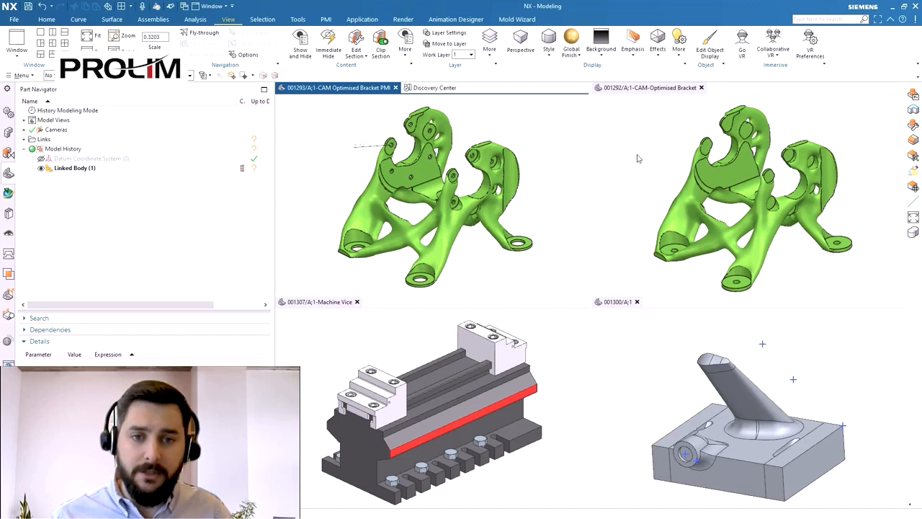
{"action": "mouse_move", "coordinate": [634, 343]}
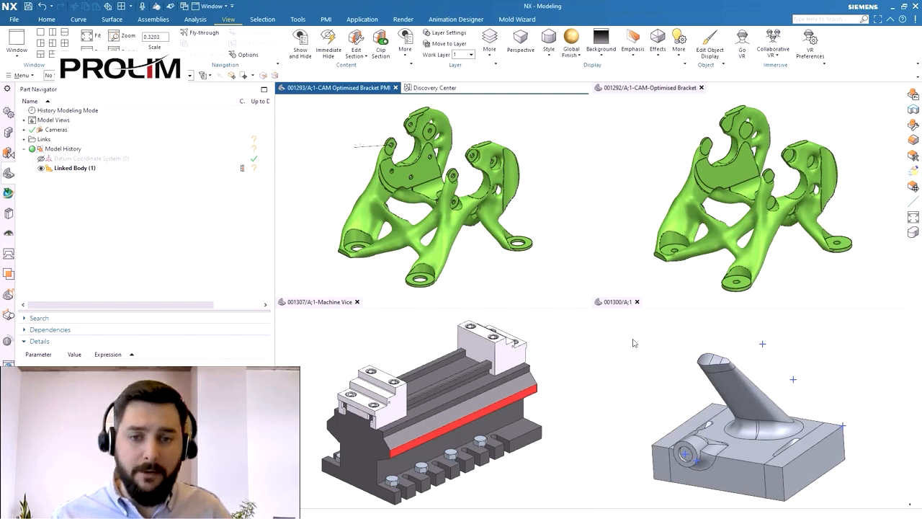
{"action": "mouse_move", "coordinate": [562, 378]}
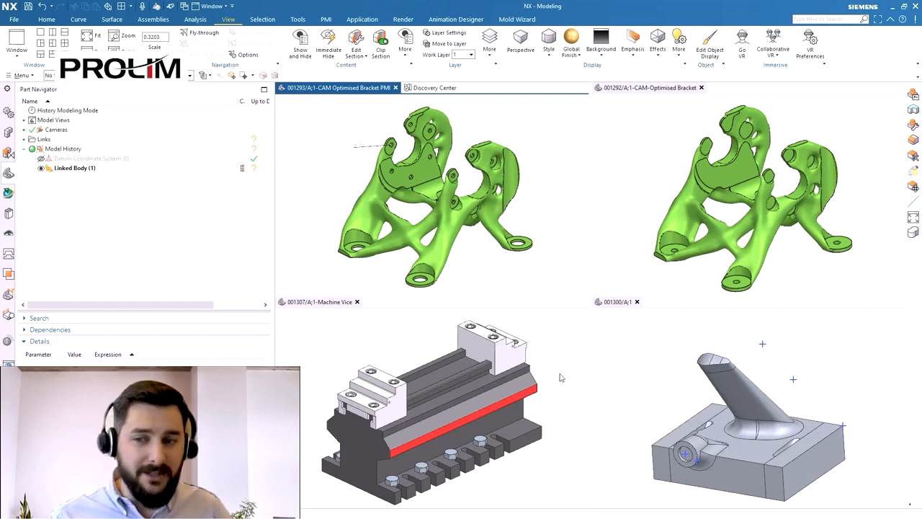
{"action": "mouse_move", "coordinate": [657, 356]}
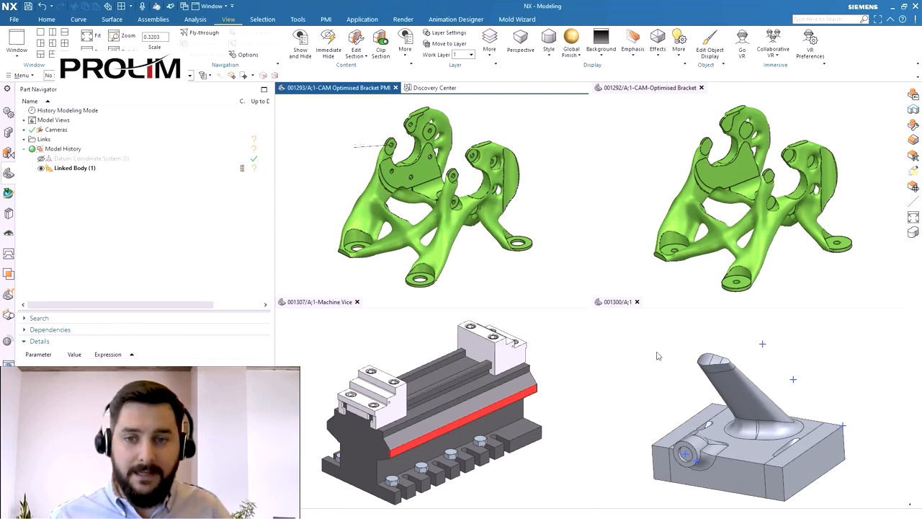
{"action": "mouse_move", "coordinate": [650, 356]}
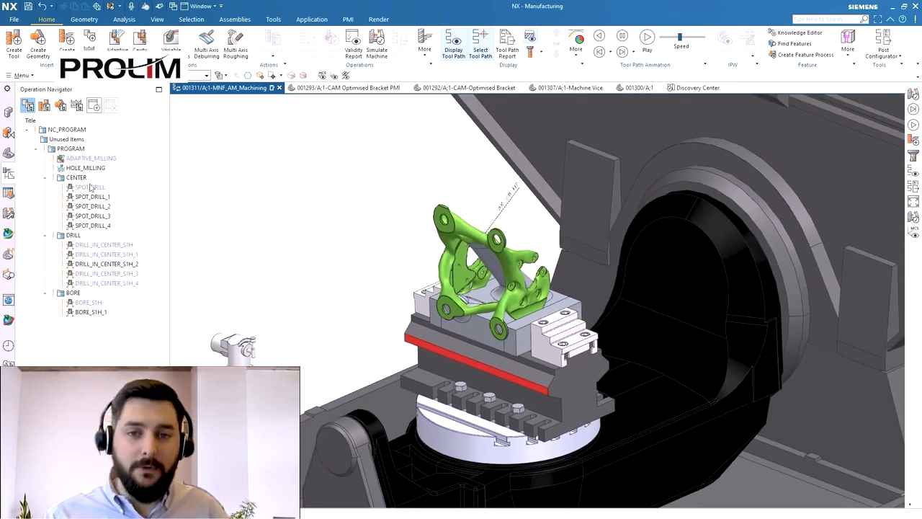
Post process the whole PROGRAM and filter the Post Hub catalogue to SMKS machine posts.
{"action": "left_click", "coordinate": [71, 148]}
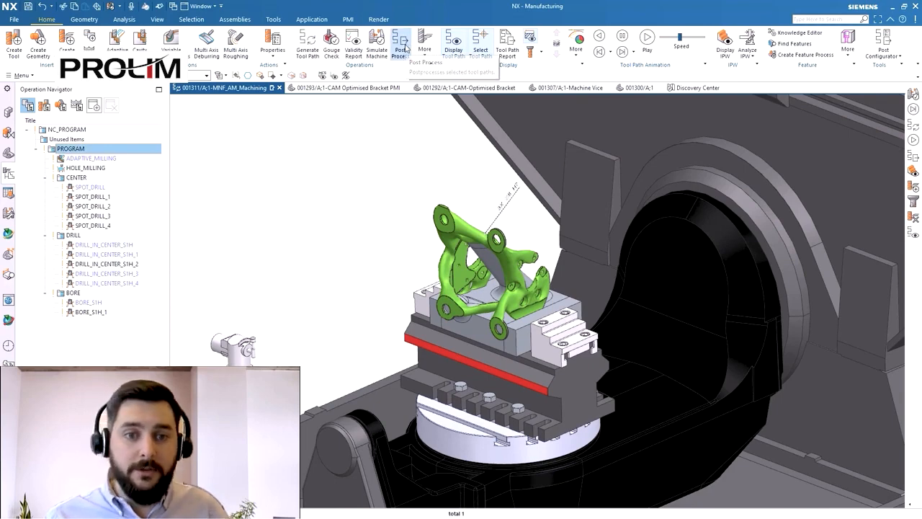
{"action": "left_click", "coordinate": [401, 40]}
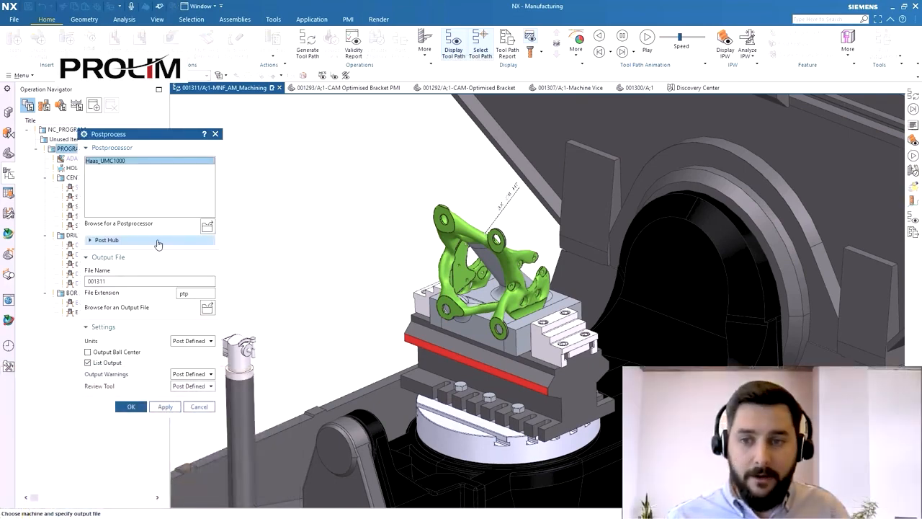
{"action": "left_click", "coordinate": [106, 239]}
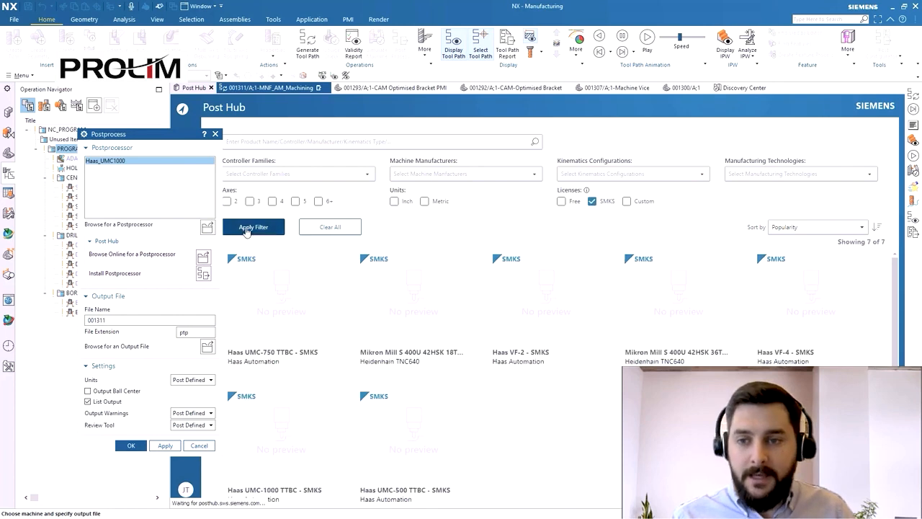
{"action": "left_click", "coordinate": [254, 227]}
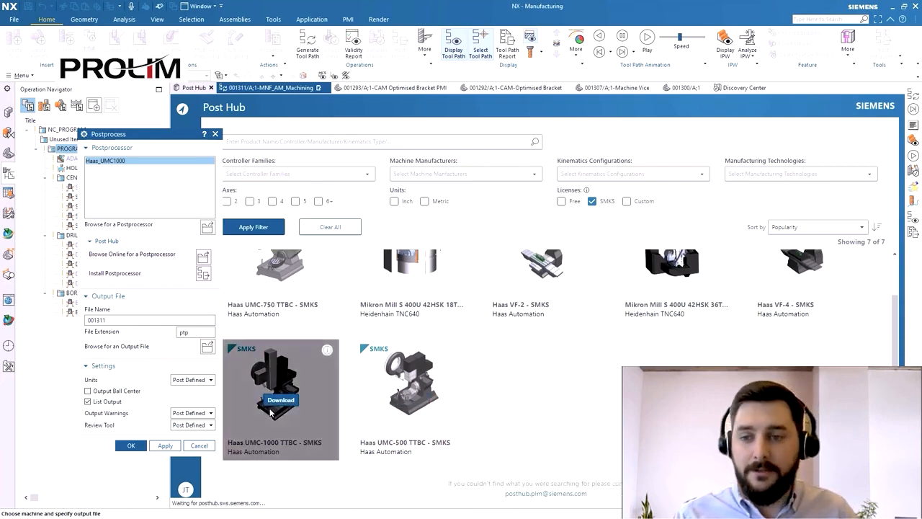
{"action": "mouse_move", "coordinate": [614, 396]}
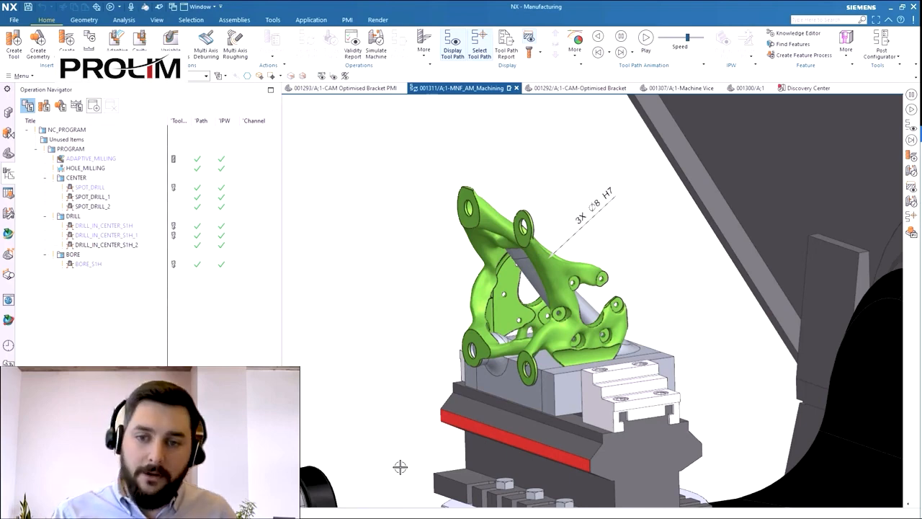
Display the ADAPTIVE_MILLING and HOLE_MILLING toolpaths on the bracket's bosses.
{"action": "left_click", "coordinate": [91, 157]}
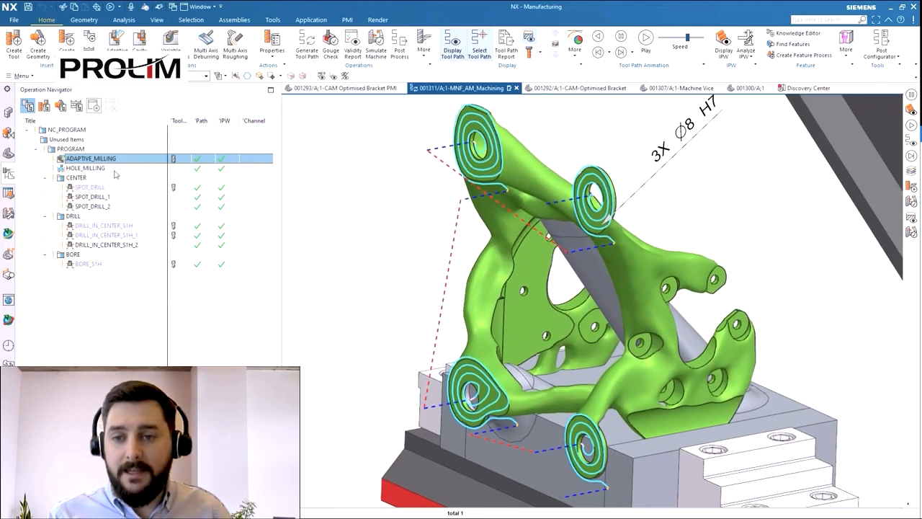
{"action": "left_click", "coordinate": [86, 167]}
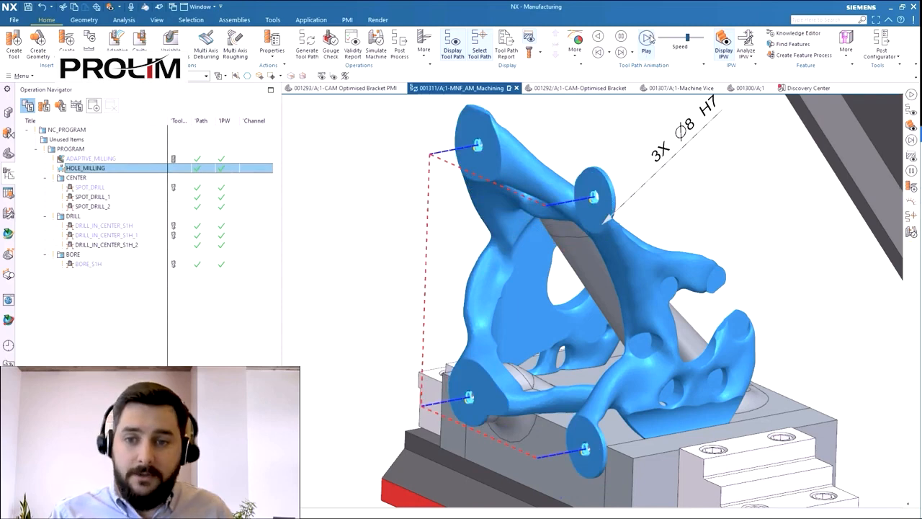
{"action": "left_click", "coordinate": [645, 37]}
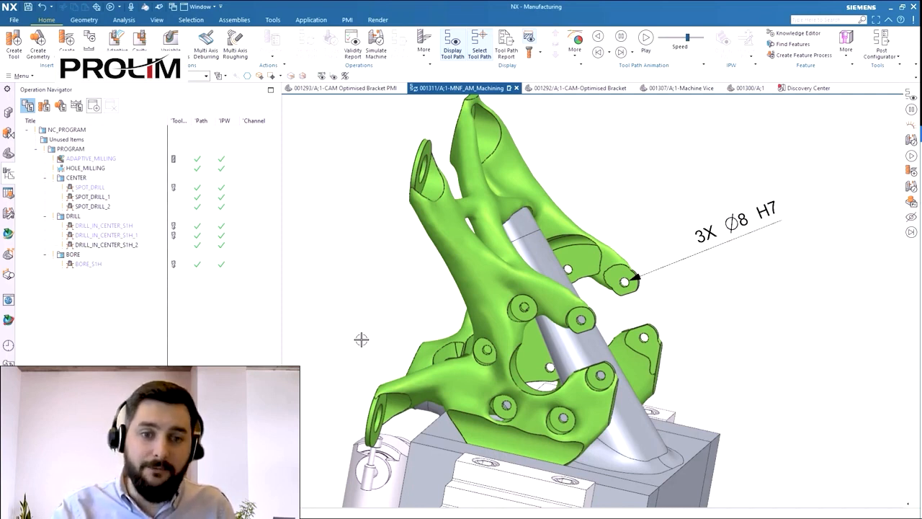
{"action": "mouse_move", "coordinate": [325, 330]}
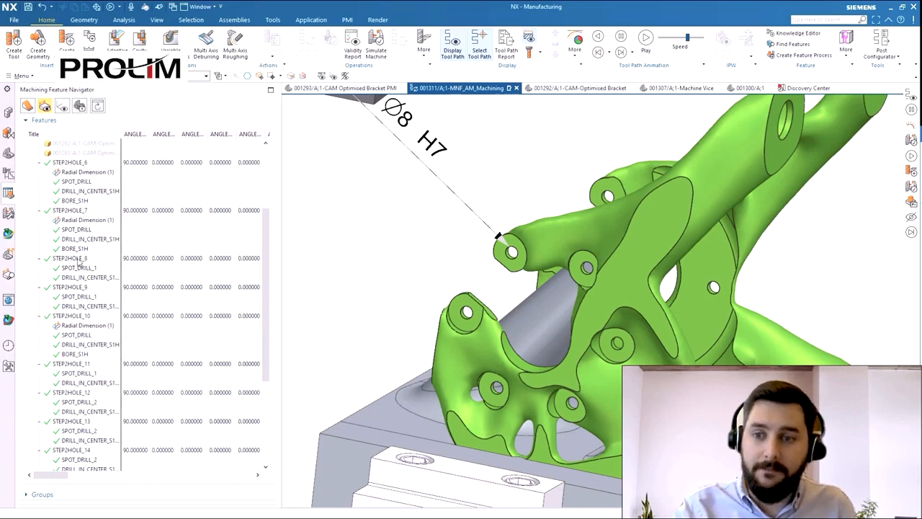
Expand the STEPHOLE features to show their spot drill, drill and bore operations.
{"action": "right_click", "coordinate": [69, 258]}
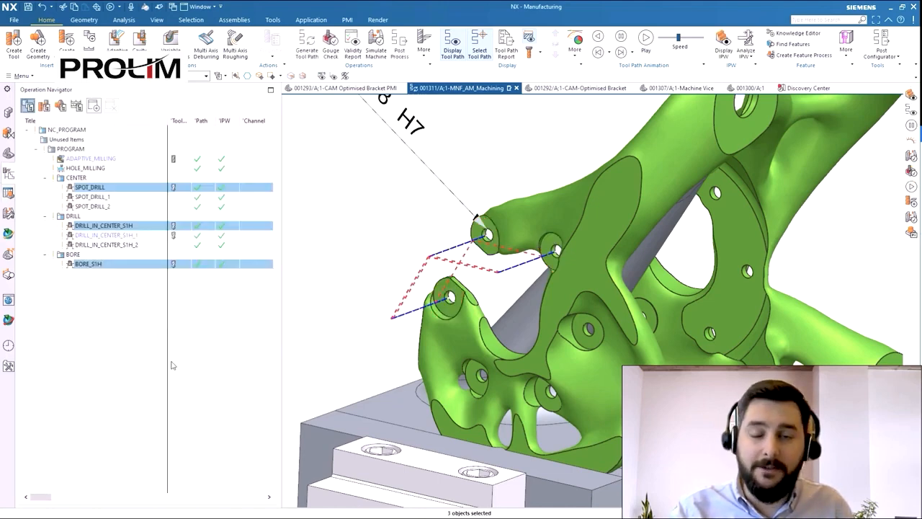
{"action": "mouse_move", "coordinate": [122, 208]}
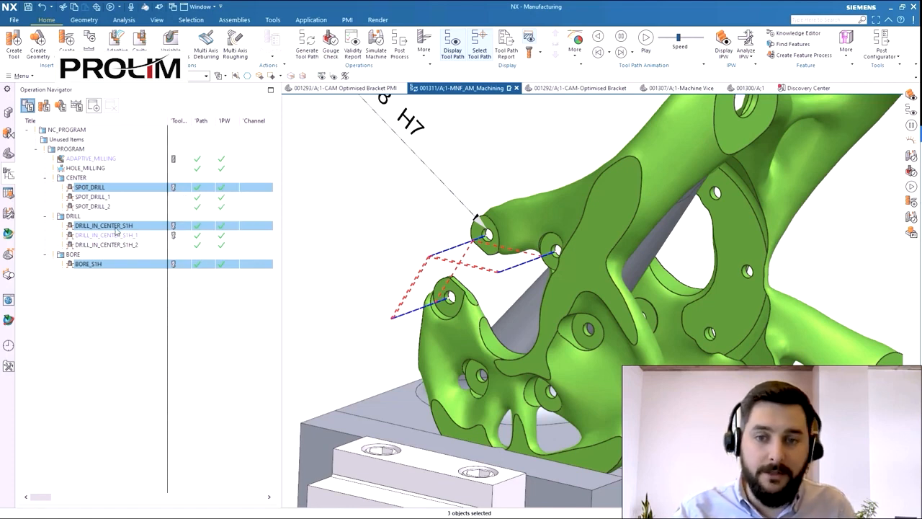
{"action": "mouse_move", "coordinate": [175, 225]}
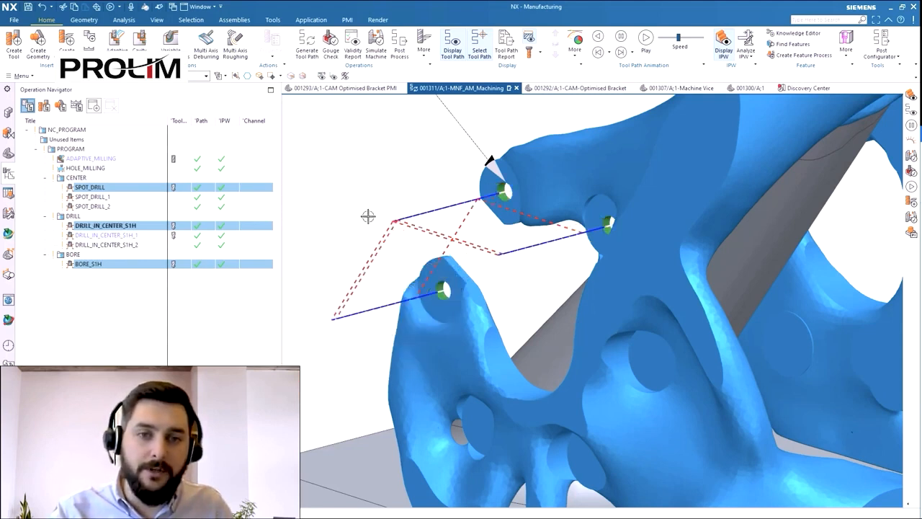
Launch Simulate Machine for the whole PROGRAM with NC code listed alongside.
{"action": "left_click", "coordinate": [645, 38]}
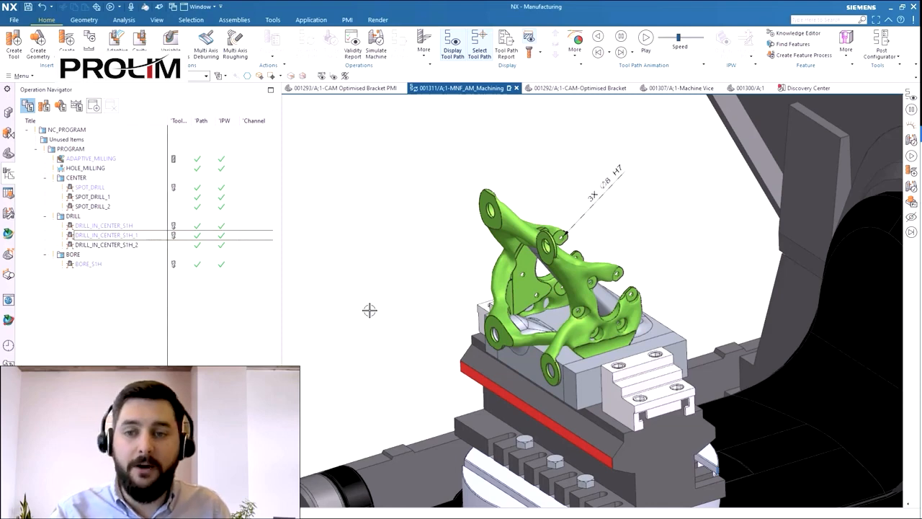
{"action": "left_click", "coordinate": [70, 148]}
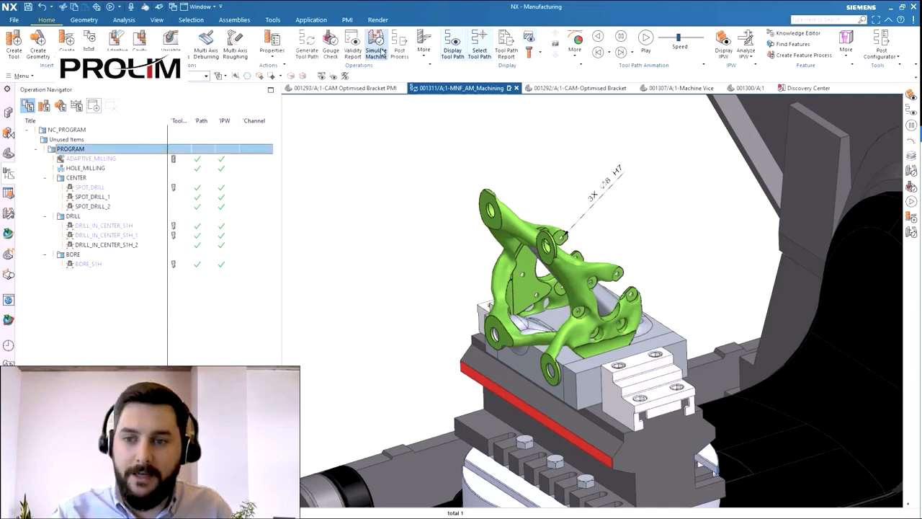
{"action": "left_click", "coordinate": [375, 43]}
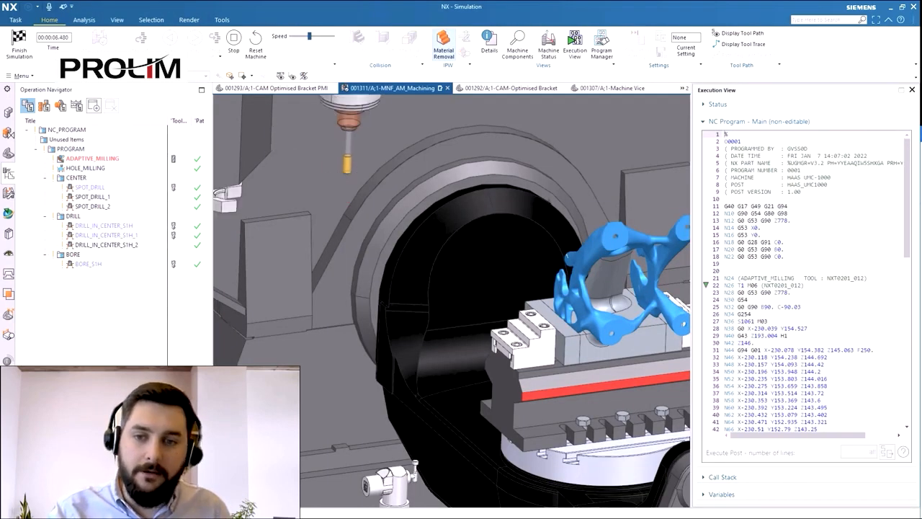